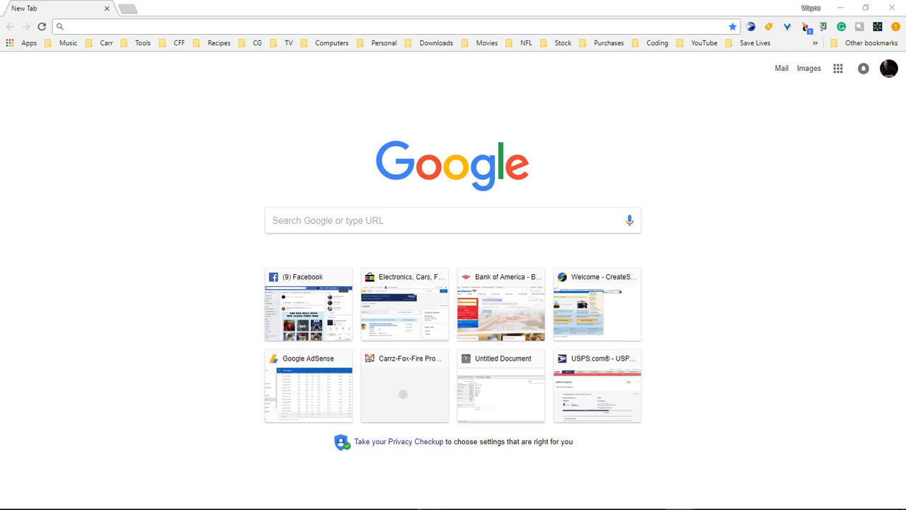
{"action": "mouse_move", "coordinate": [565, 146]}
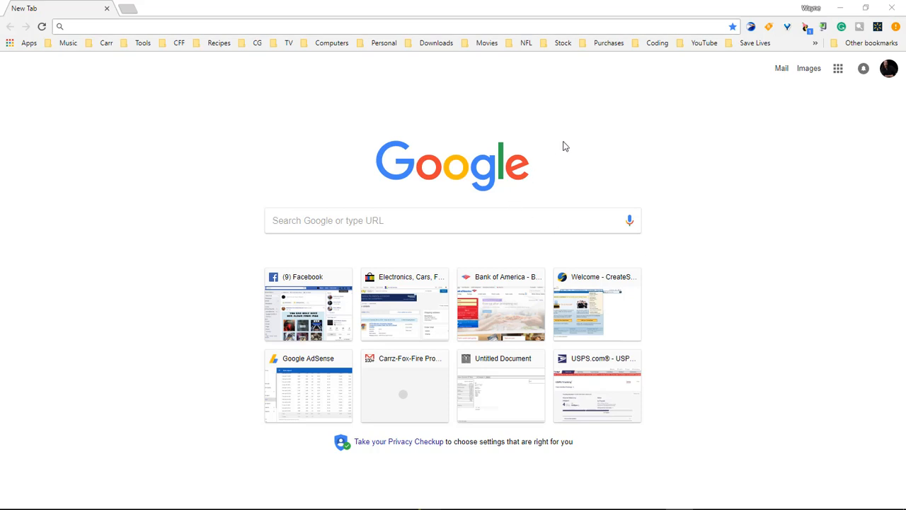
{"action": "mouse_move", "coordinate": [241, 141]}
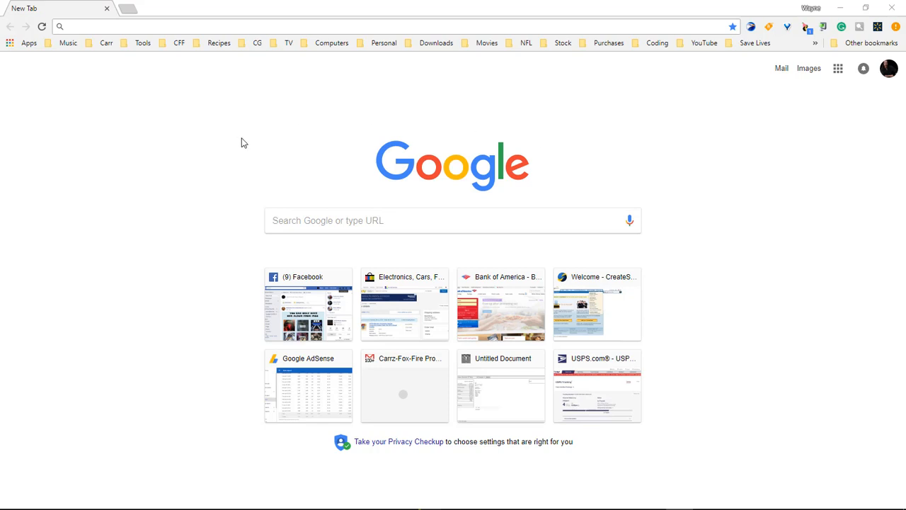
{"action": "type", "text": "www.google.com/adsense"}
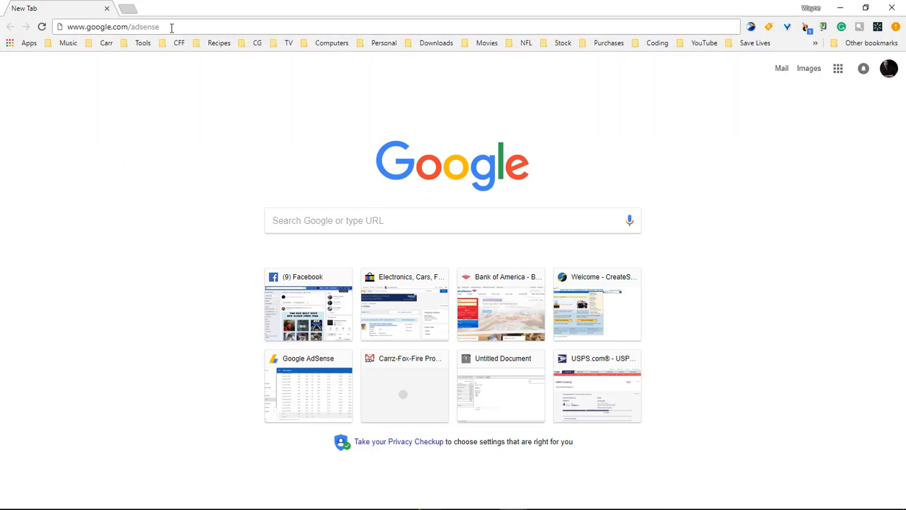
{"action": "left_click", "coordinate": [114, 27]}
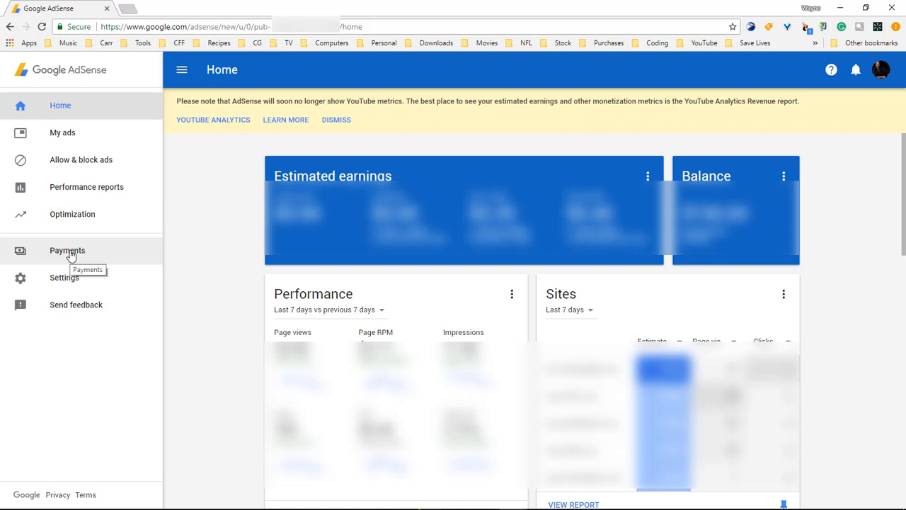
Step: Reach the Payment methods page via Payments, listing Checking ••••902 as primary
{"action": "left_click", "coordinate": [68, 249]}
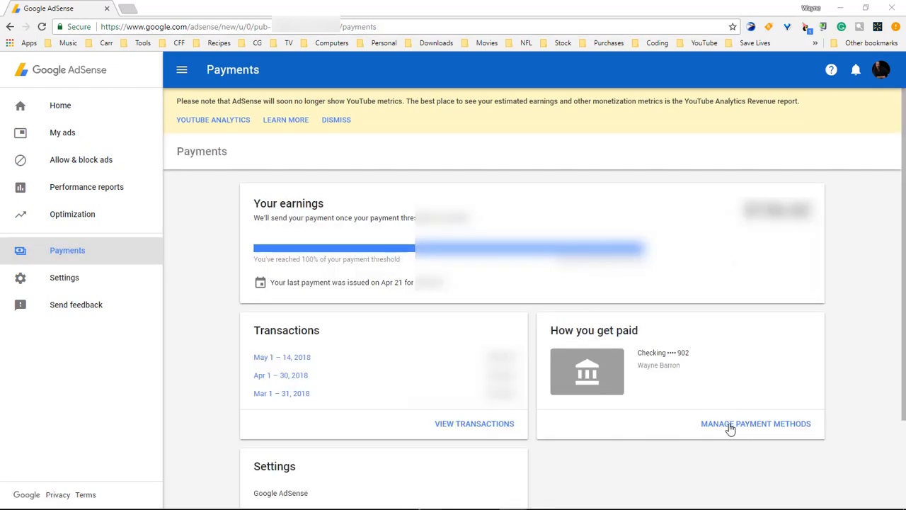
{"action": "left_click", "coordinate": [756, 423]}
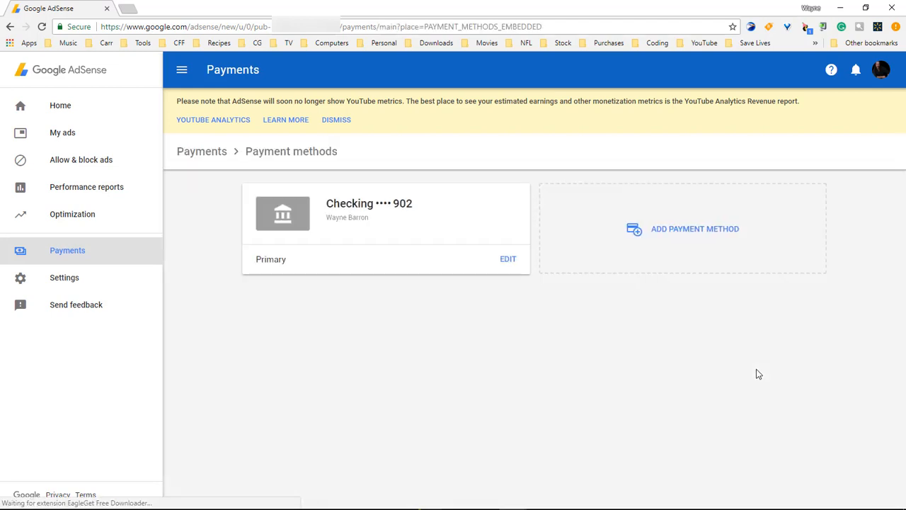
{"action": "mouse_move", "coordinate": [683, 239]}
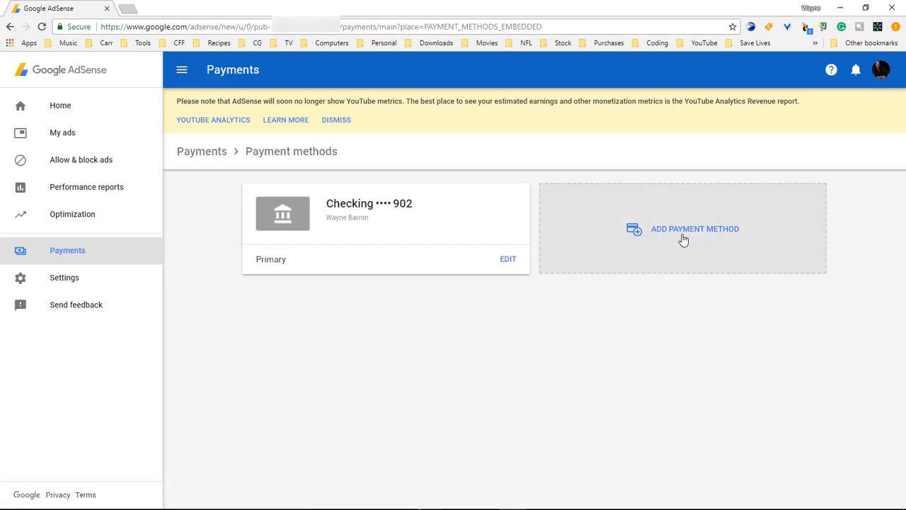
Step: Start a new payment method and fill in holder name, Checking type, routing and account number
{"action": "left_click", "coordinate": [694, 229]}
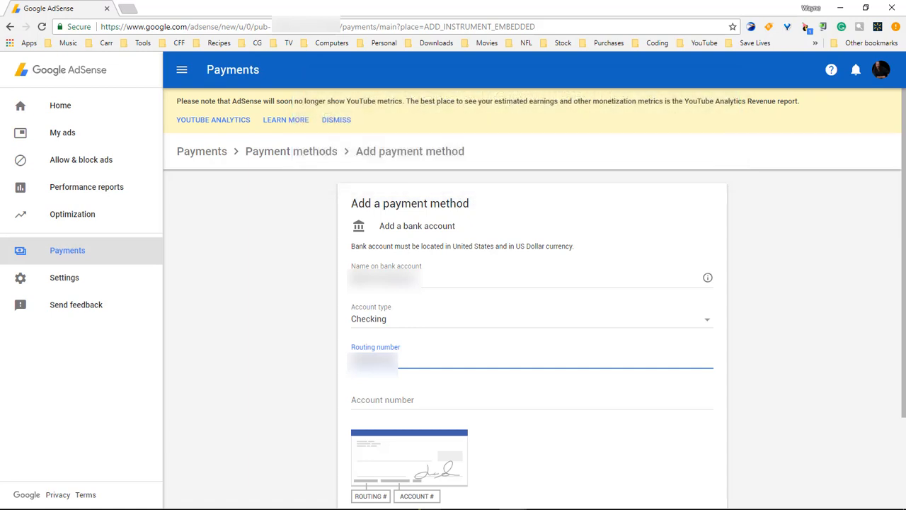
{"action": "left_click", "coordinate": [533, 400]}
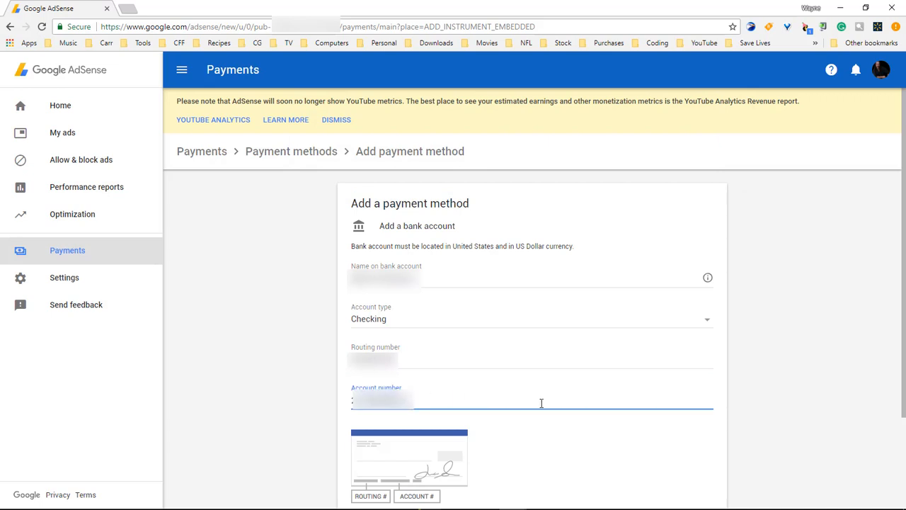
{"action": "scroll", "scroll_direction": "down", "scroll_amount": 3}
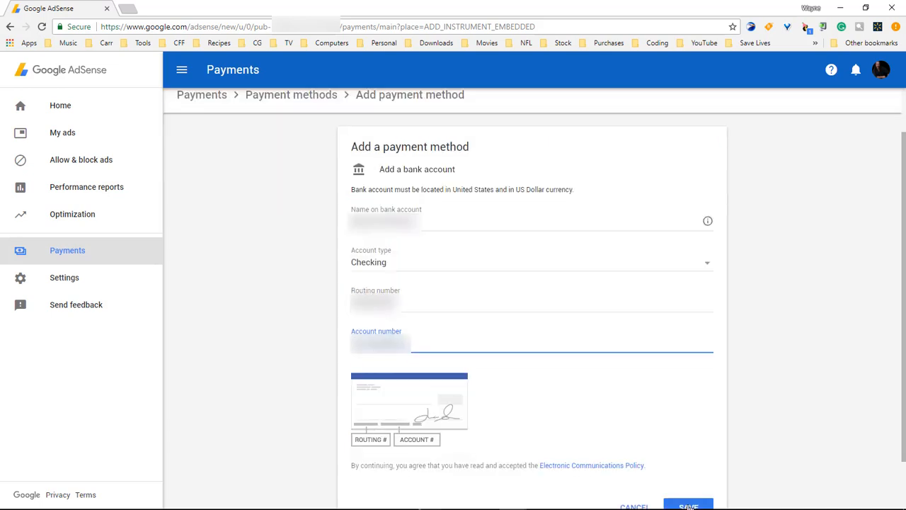
Step: Save the bank account and verify it by logging in with the Online ID and Passcode
{"action": "left_click", "coordinate": [689, 503]}
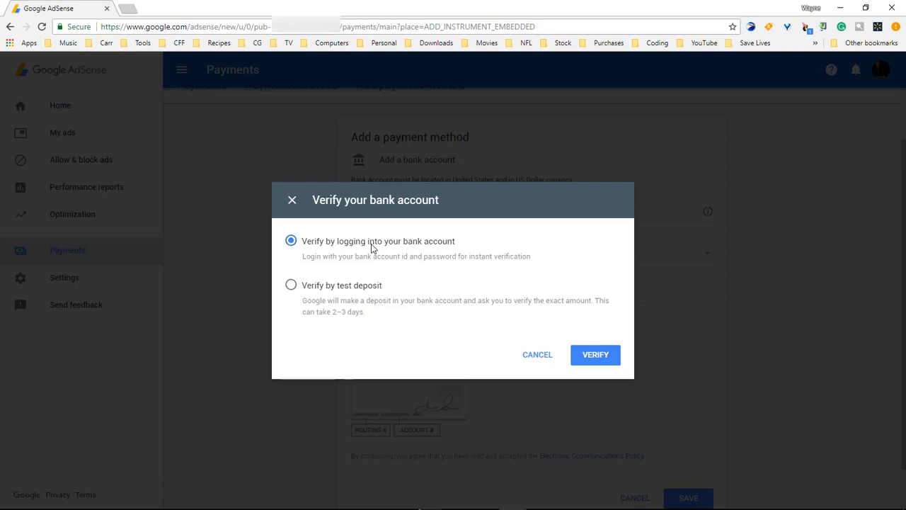
{"action": "mouse_move", "coordinate": [600, 351]}
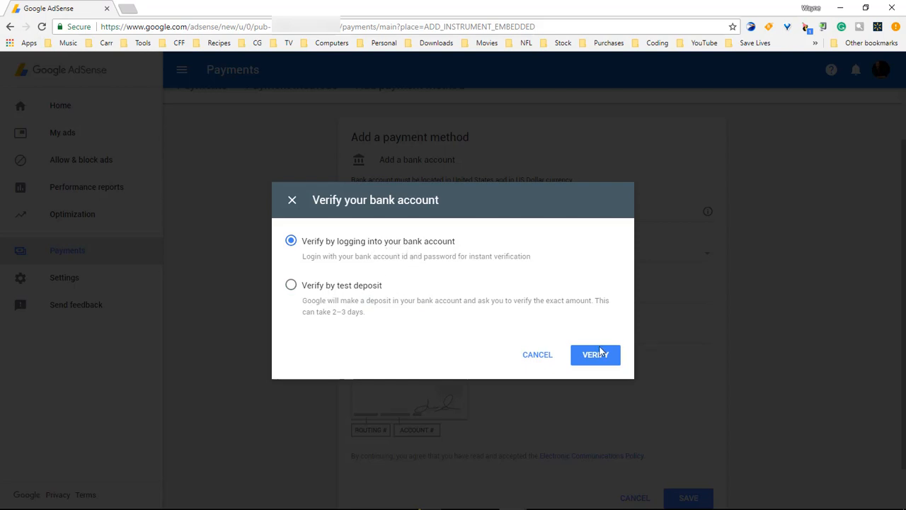
{"action": "left_click", "coordinate": [594, 354]}
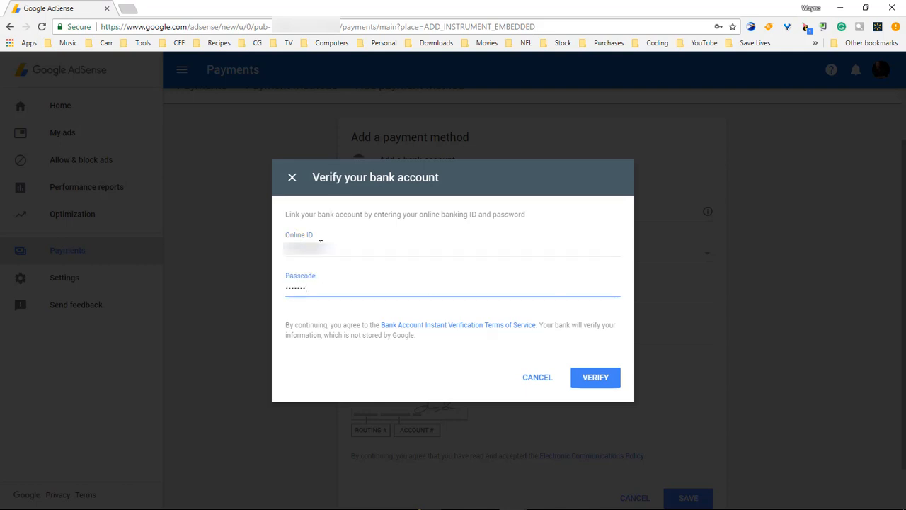
{"action": "left_click", "coordinate": [595, 377]}
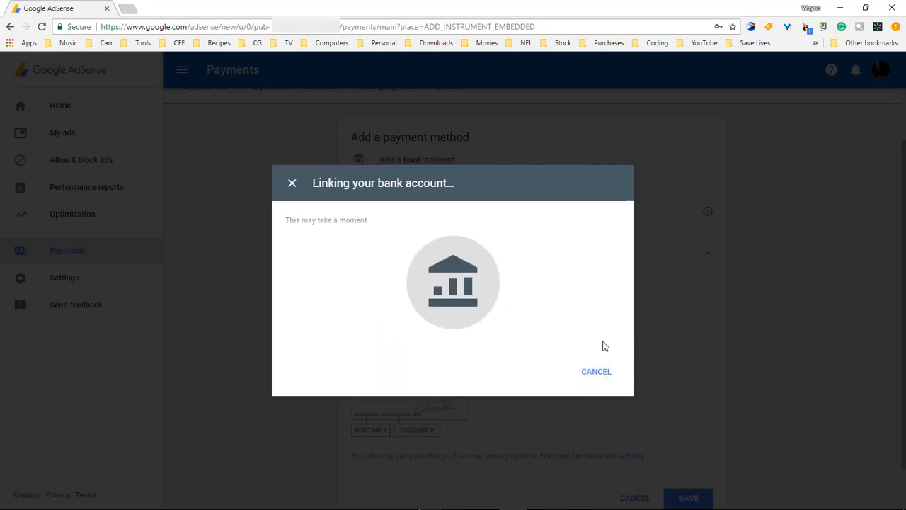
{"action": "left_click", "coordinate": [596, 372]}
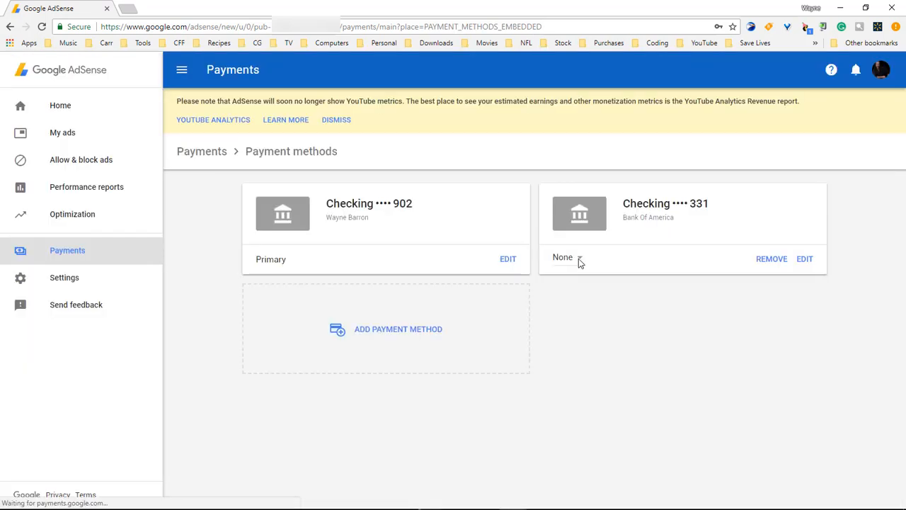
Step: Change the Checking ••••331 card's role from None to Primary
{"action": "left_click", "coordinate": [564, 258]}
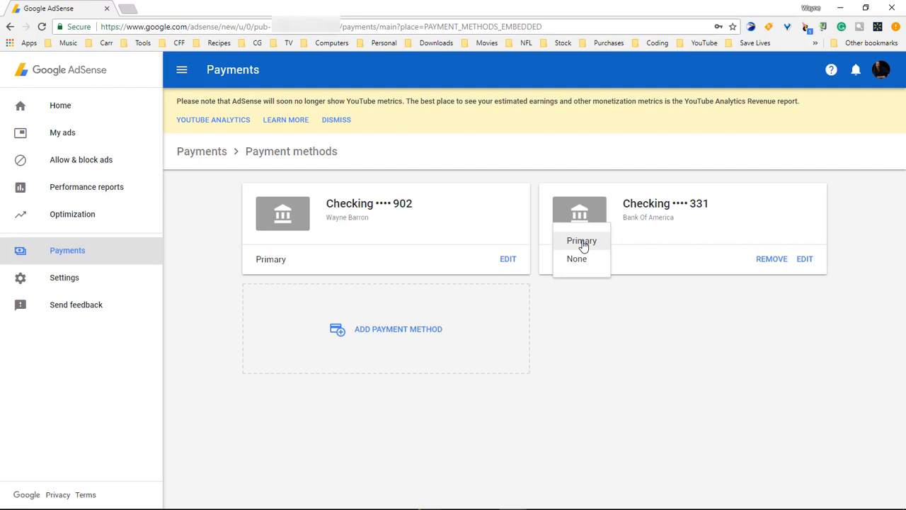
{"action": "left_click", "coordinate": [581, 241]}
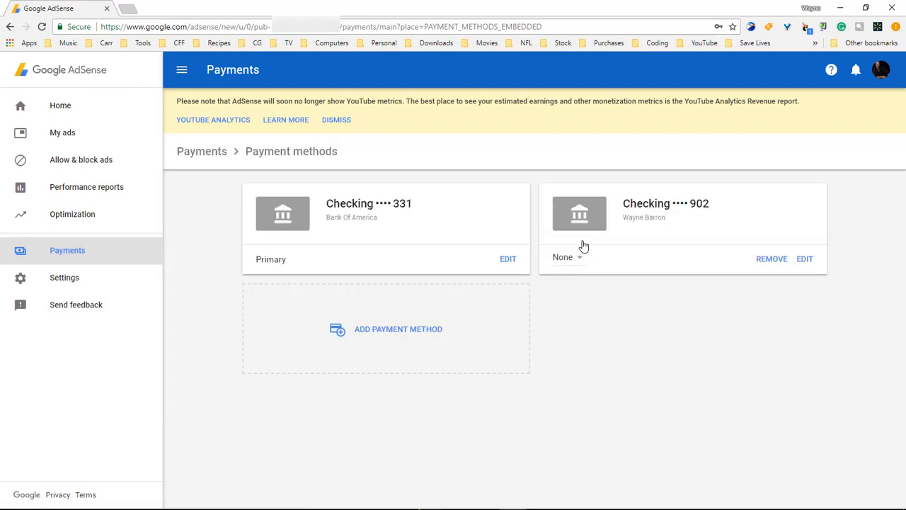
{"action": "mouse_move", "coordinate": [404, 243]}
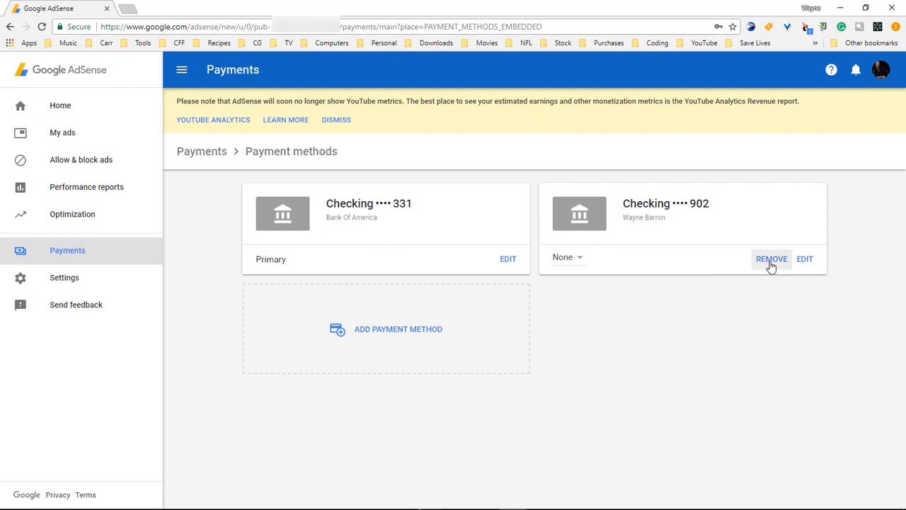
Step: Remove the Checking ••••902 account and confirm, leaving only ••••331 as primary
{"action": "left_click", "coordinate": [771, 257]}
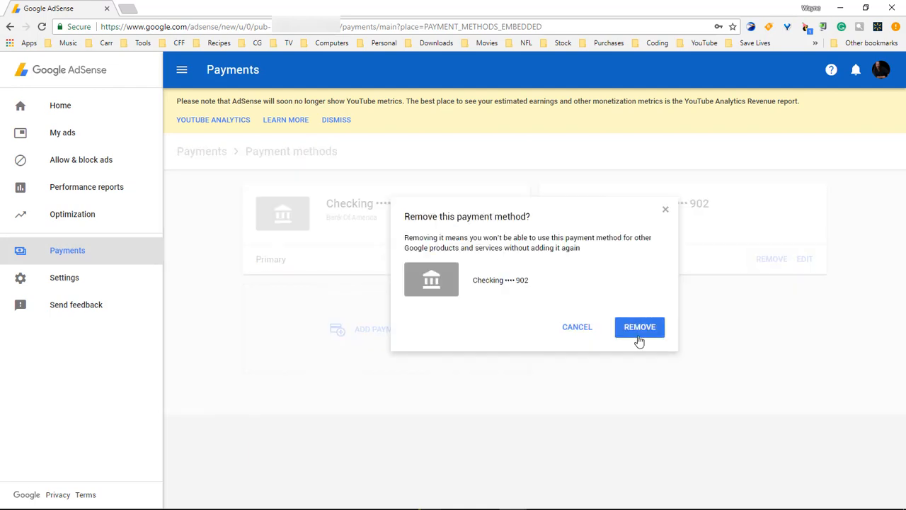
{"action": "left_click", "coordinate": [641, 326]}
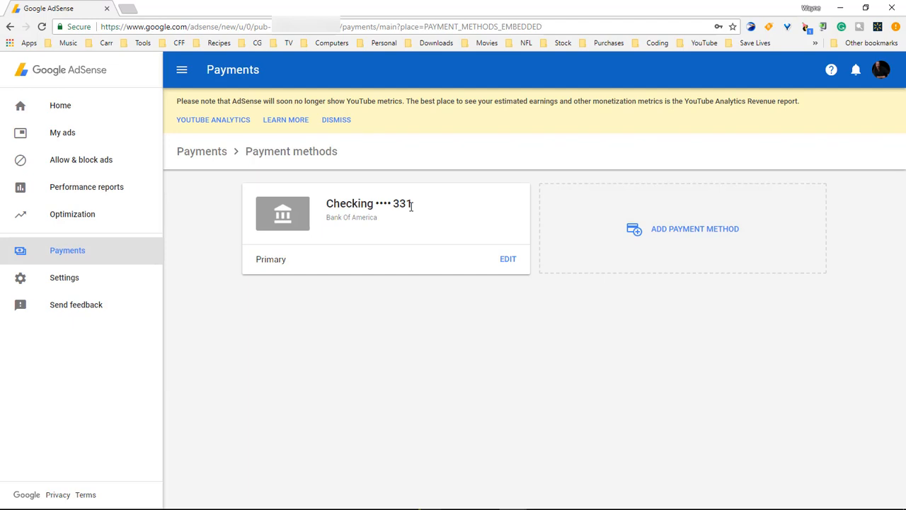
{"action": "mouse_move", "coordinate": [567, 309]}
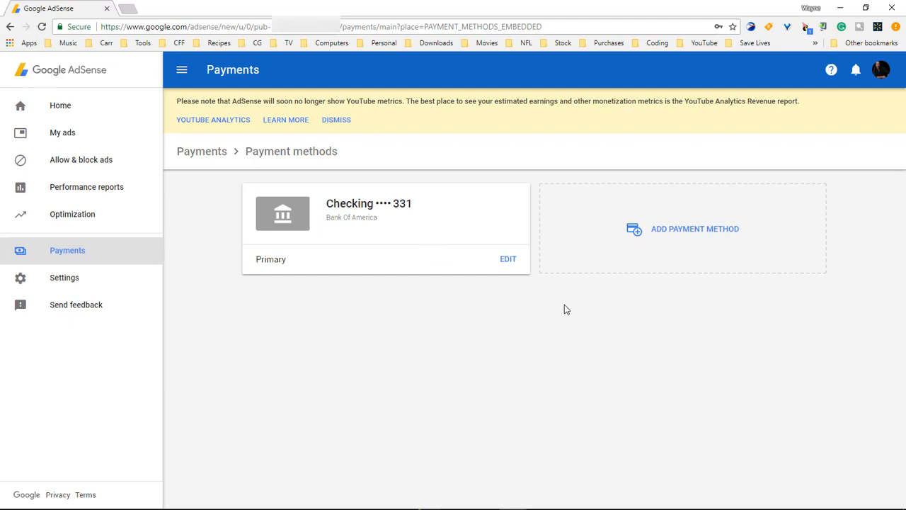